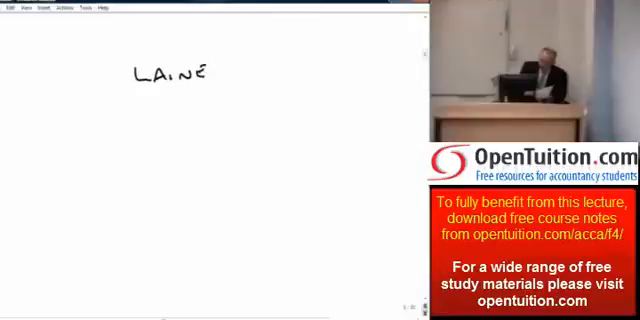
Label the new page 'Wave' and sketch a hill-shaped curve with two short upright marks near its peak.
type("Wave")
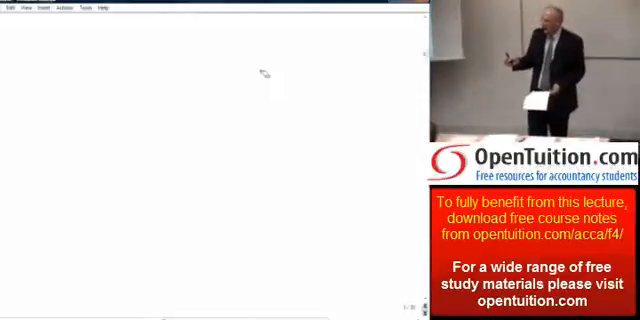
left_click_drag(135, 150, 385, 155)
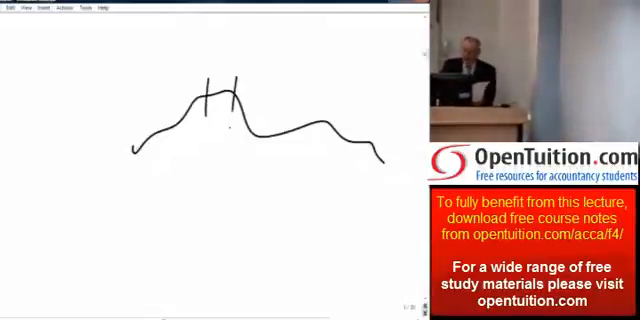